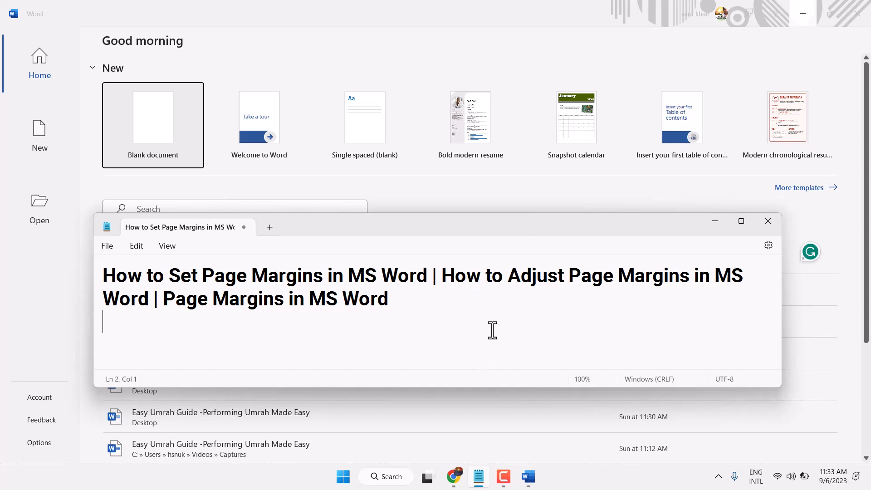
mouse_move(721, 222)
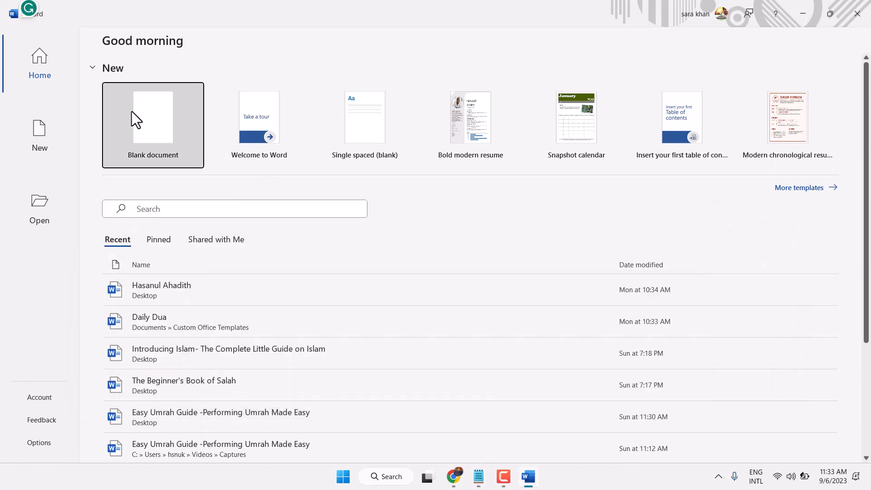
Create a blank document and drag the ruler's indent marker slightly left
left_click(152, 125)
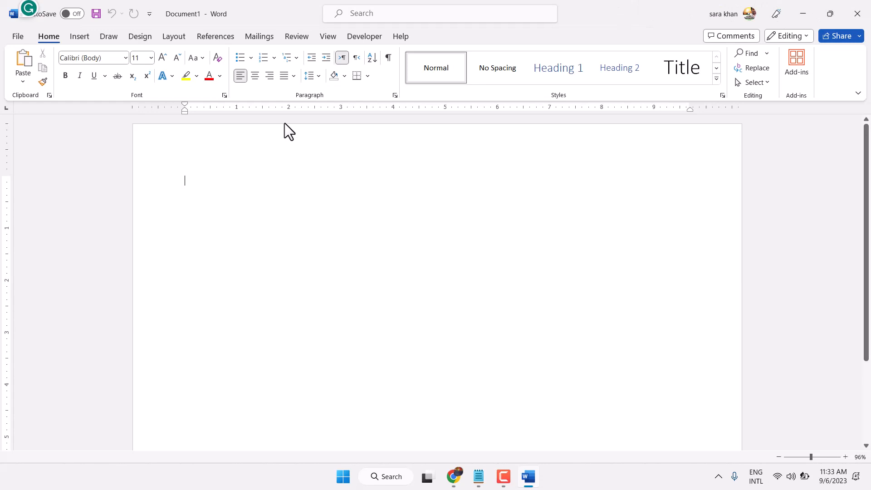
mouse_move(188, 119)
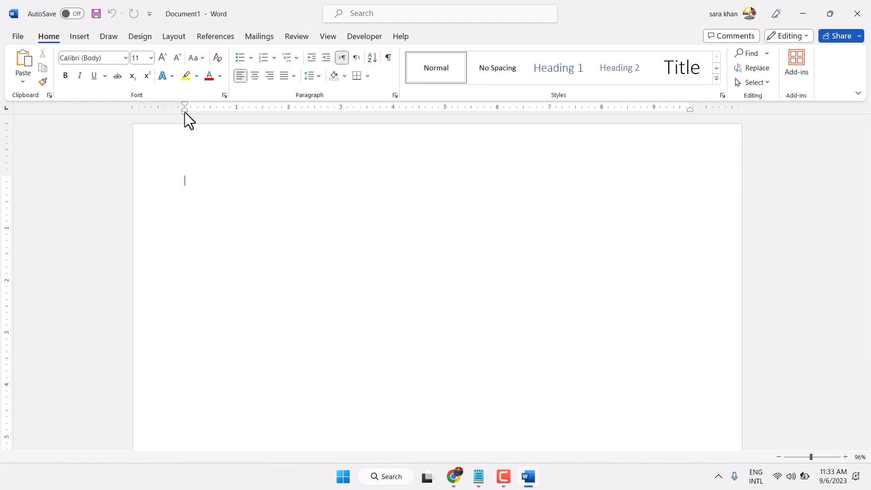
left_click_drag(185, 111, 158, 111)
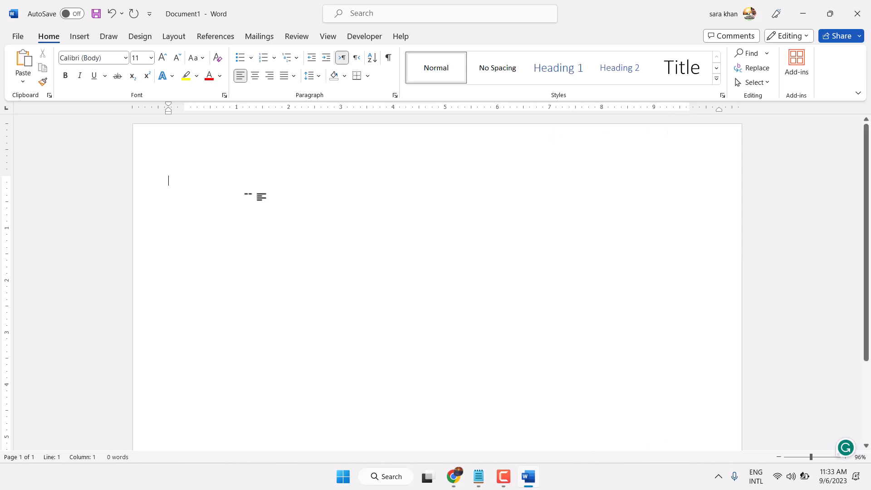
Generate sample paragraphs with =rand() and show the Layout options
type("=")
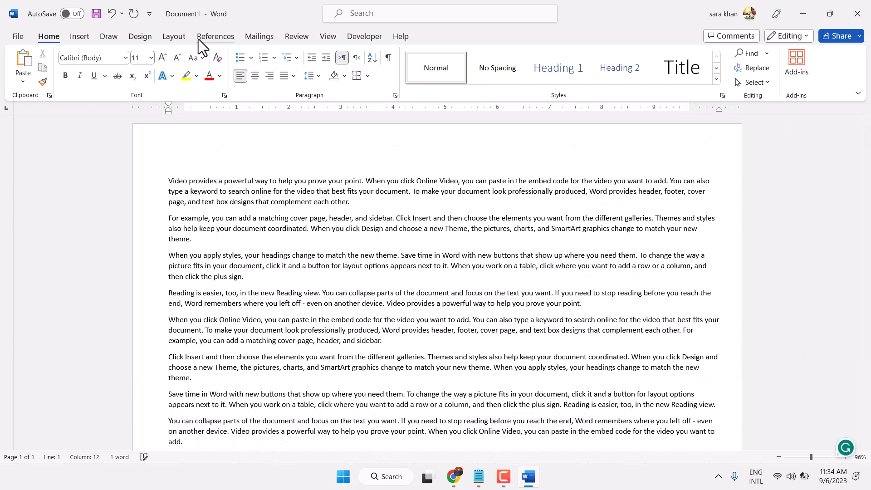
left_click(173, 36)
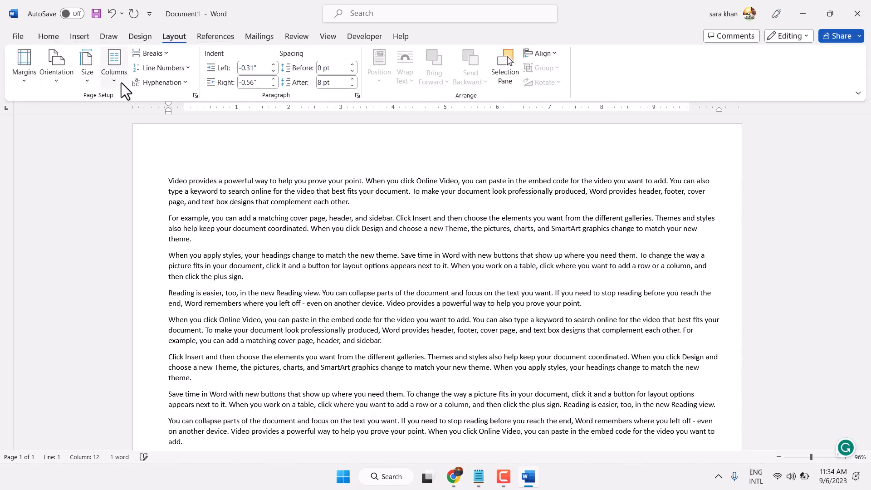
mouse_move(113, 64)
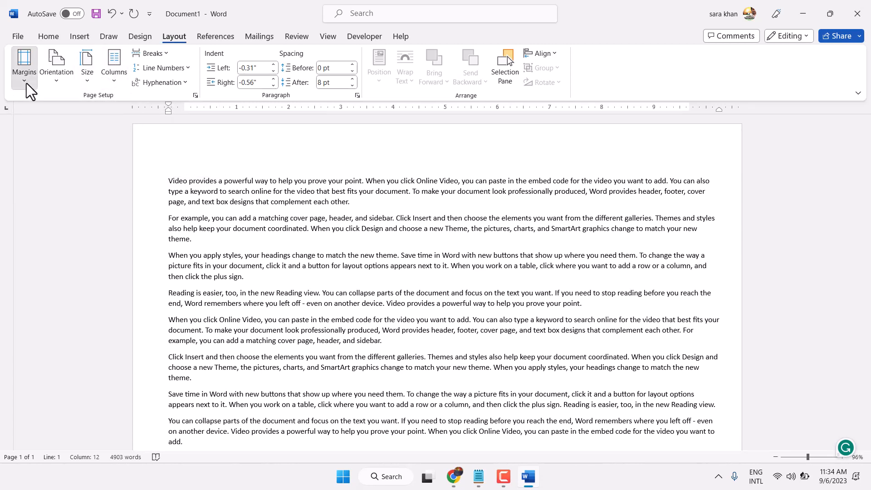
Try margin presets, ending on Office 2003 Default (1-inch top/bottom, 1.25-inch sides)
left_click(24, 66)
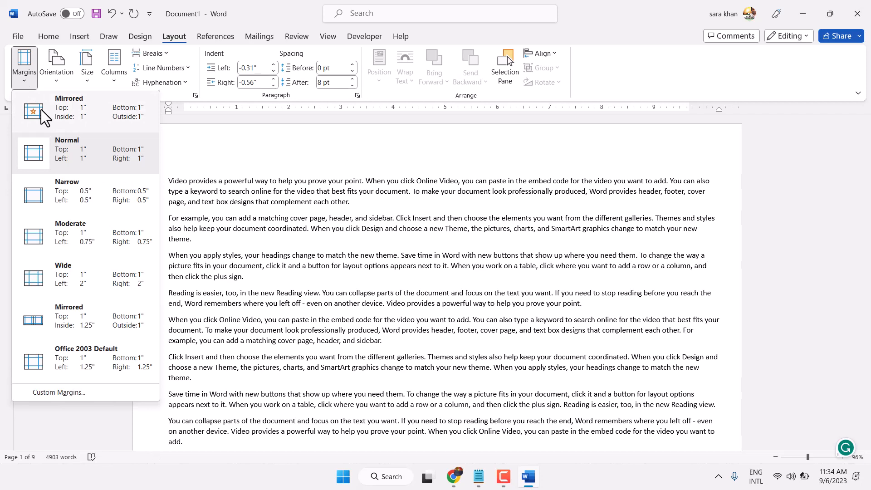
left_click(24, 64)
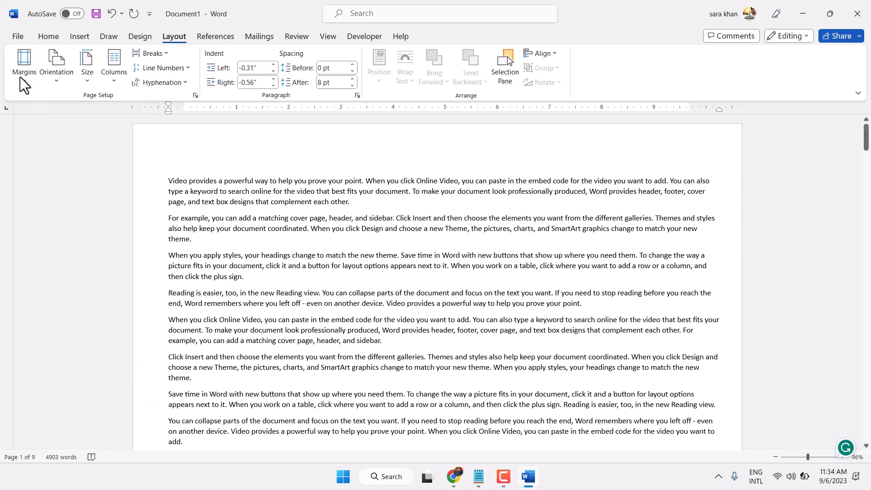
scroll("down", 3)
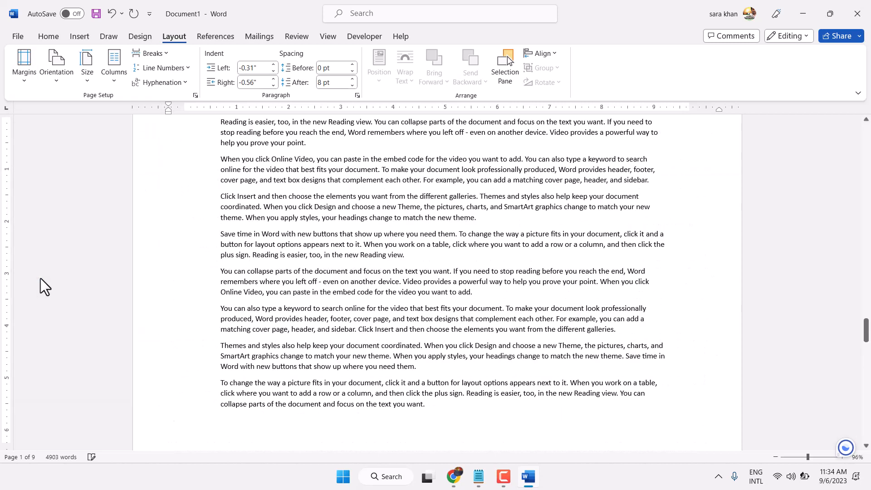
left_click(23, 64)
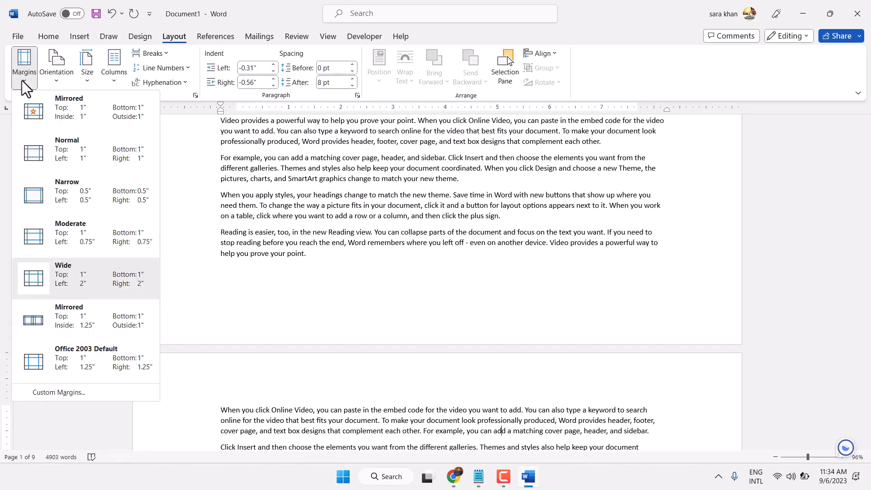
mouse_move(72, 161)
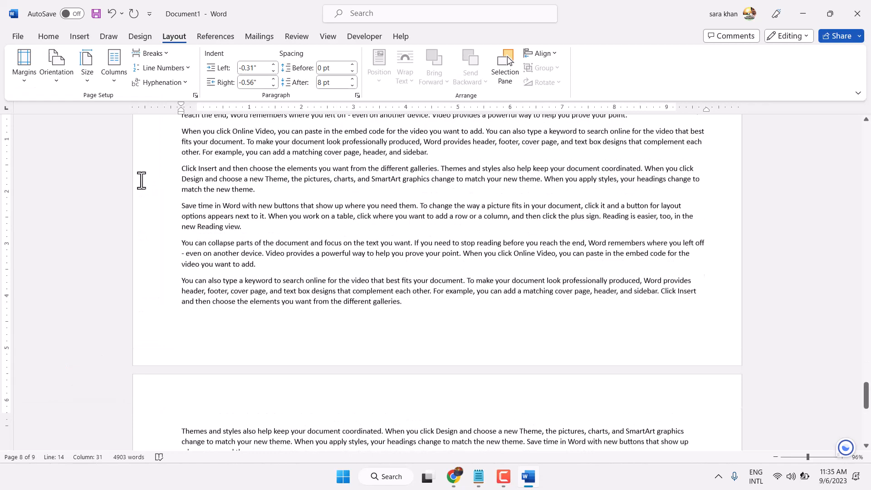
scroll("down", 3)
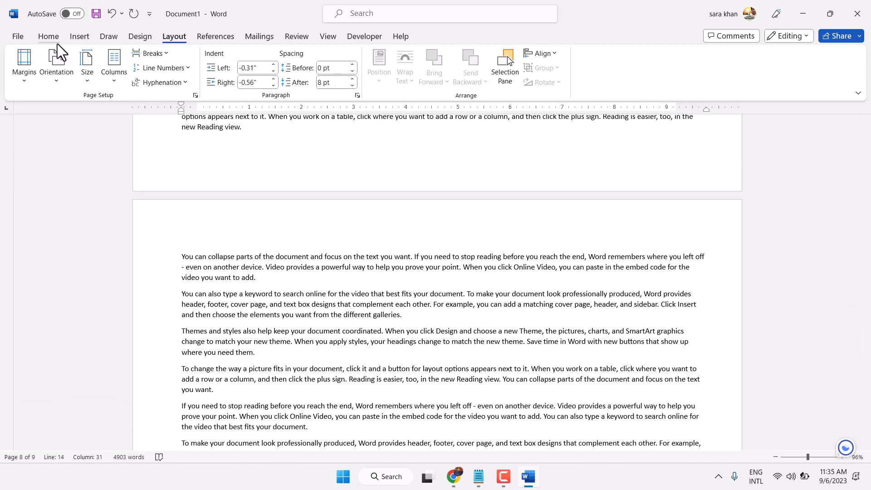
left_click(24, 64)
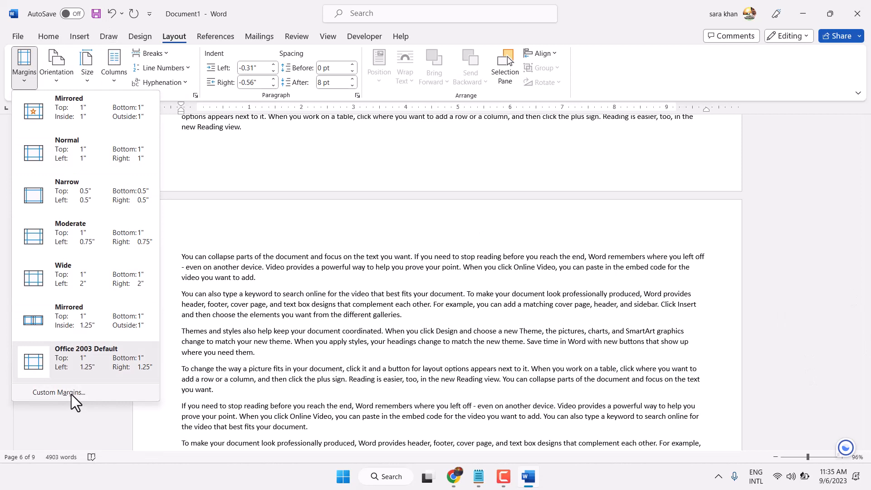
In Custom Margins, set the 1-inch/1.25-inch margins as the default and close Page Setup
left_click(59, 392)
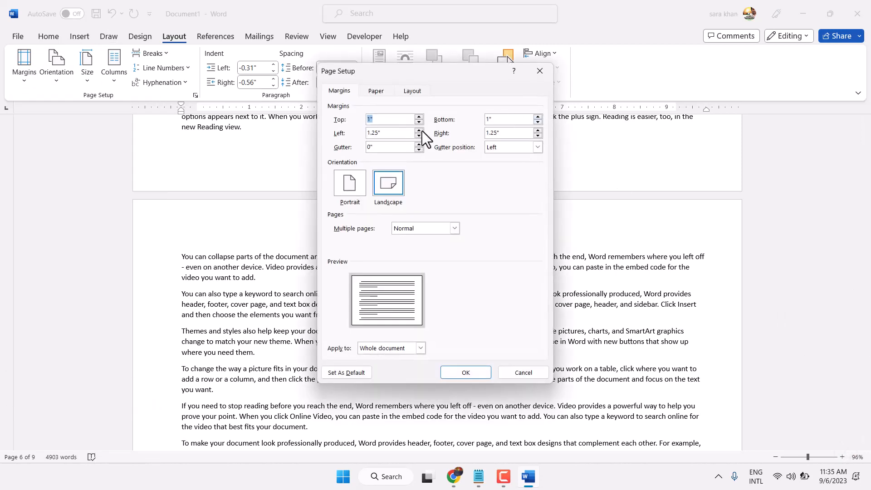
mouse_move(503, 140)
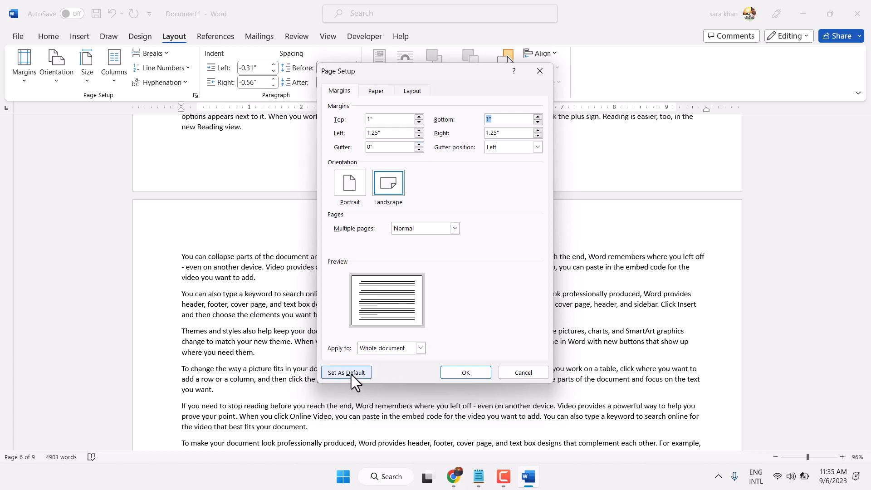
left_click(345, 372)
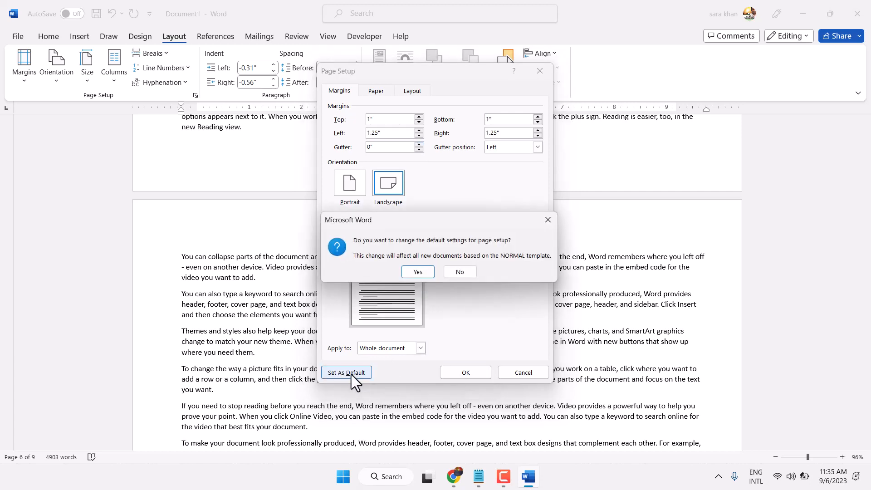
left_click(459, 271)
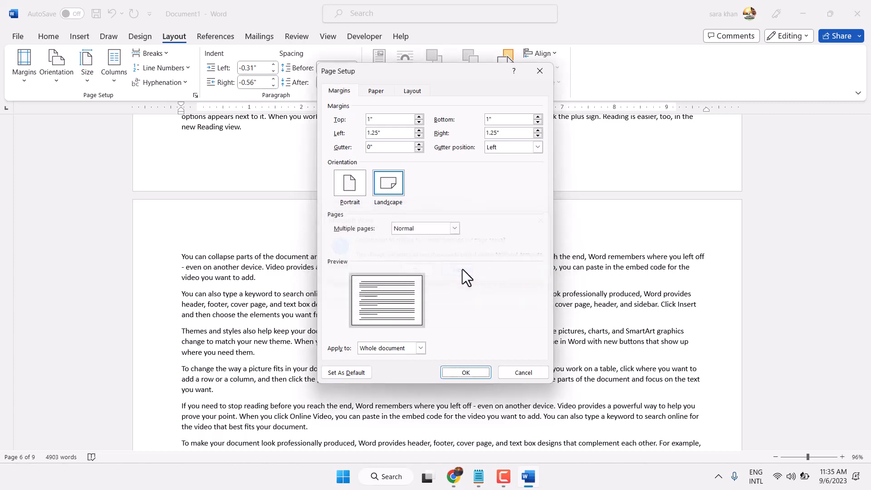
left_click(465, 372)
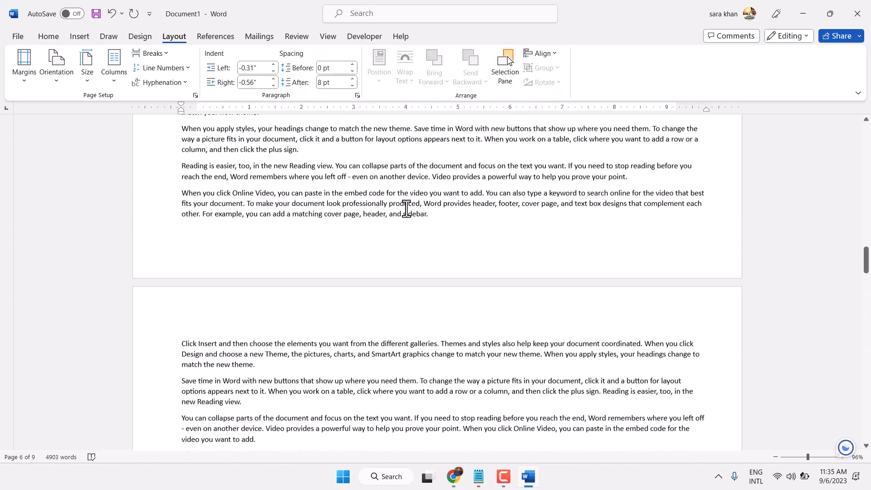